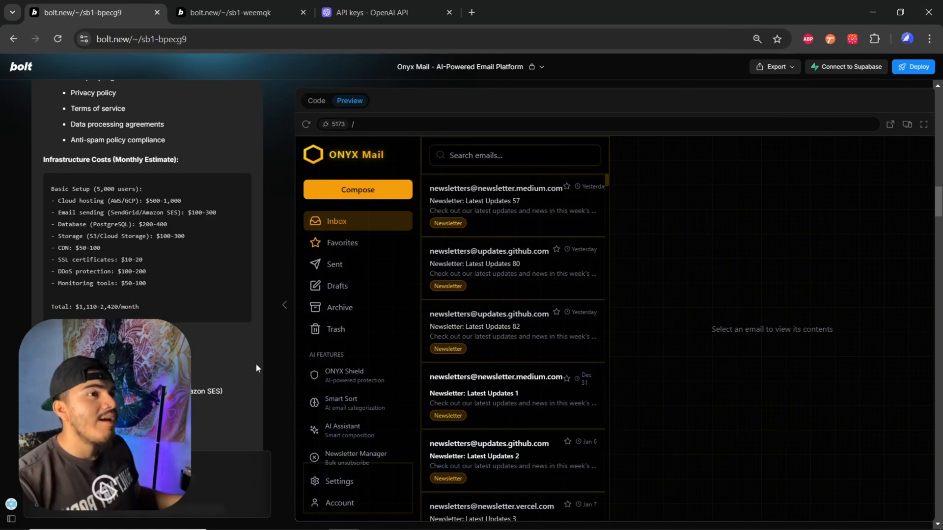
mouse_move(295, 309)
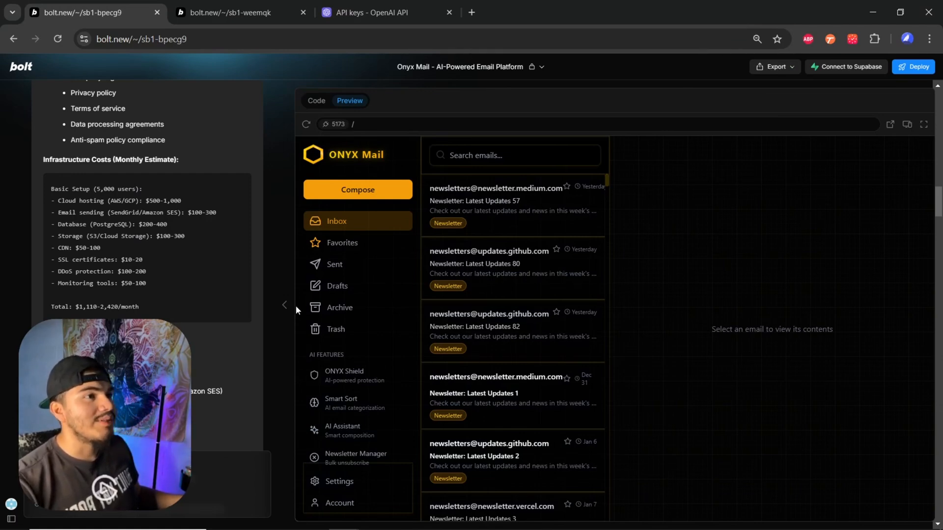
mouse_move(284, 305)
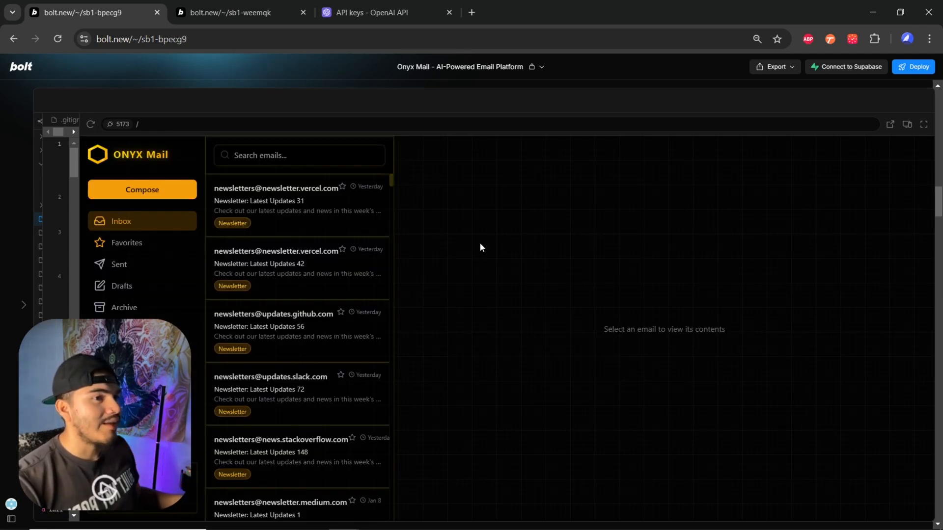
mouse_move(484, 238)
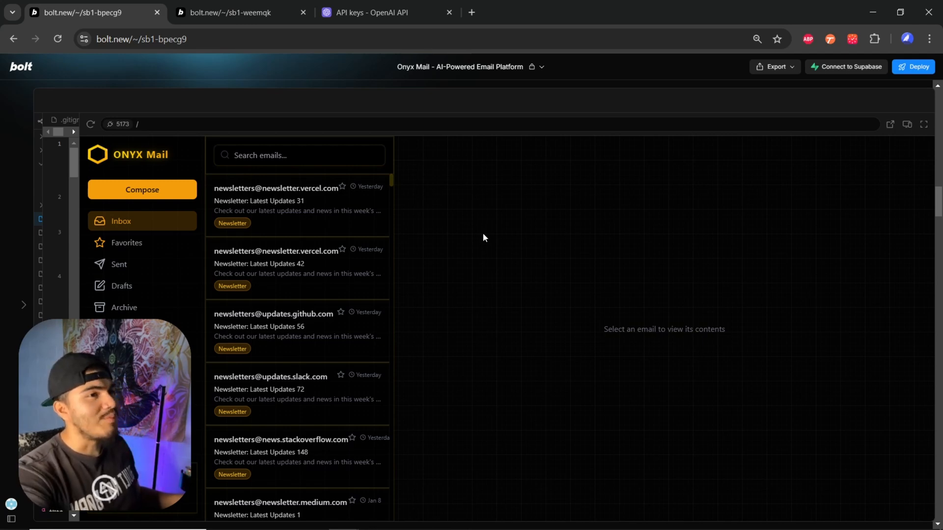
mouse_move(454, 252)
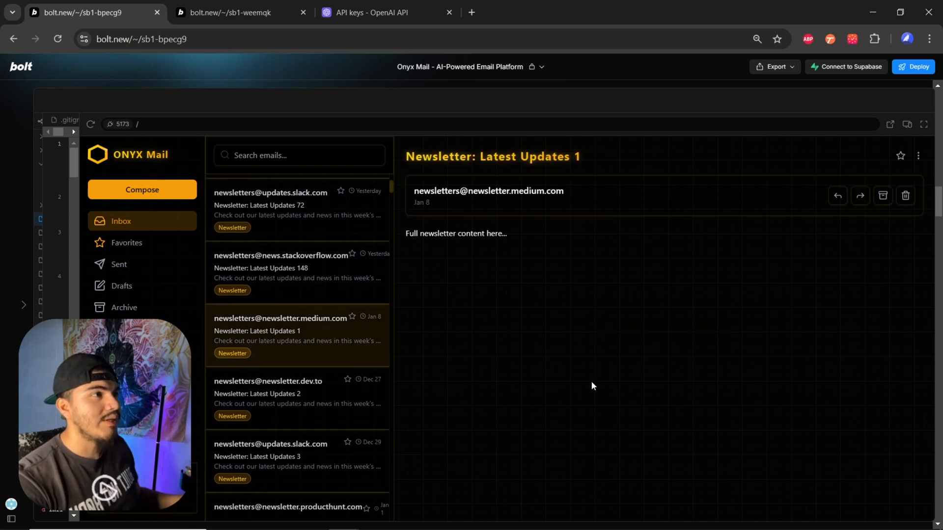
mouse_move(428, 149)
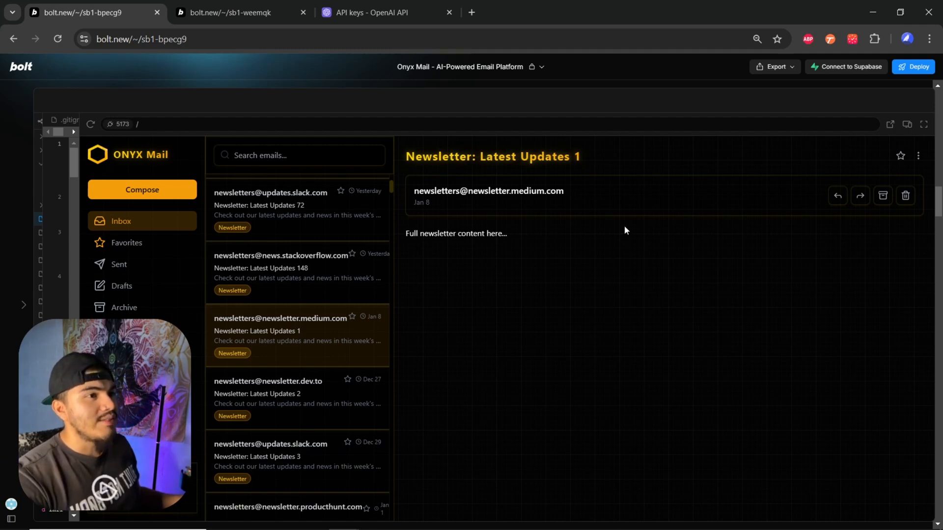
mouse_move(567, 252)
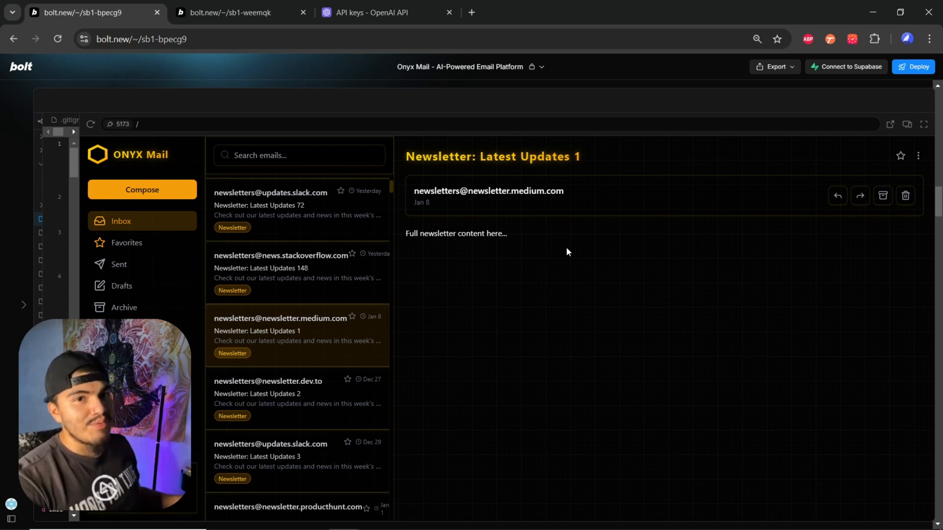
mouse_move(443, 392)
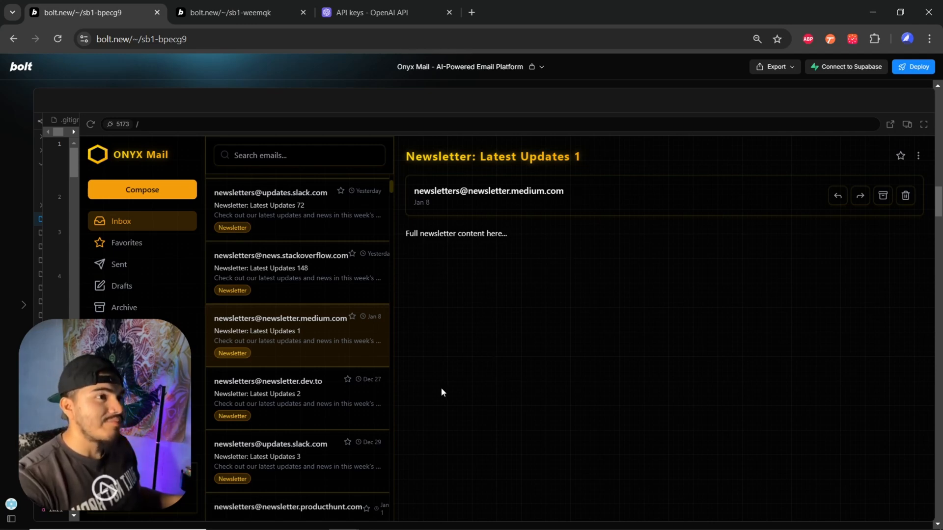
Archive the Latest Updates 2 newsletter, then move Latest Updates 3 to Trash.
click(280, 391)
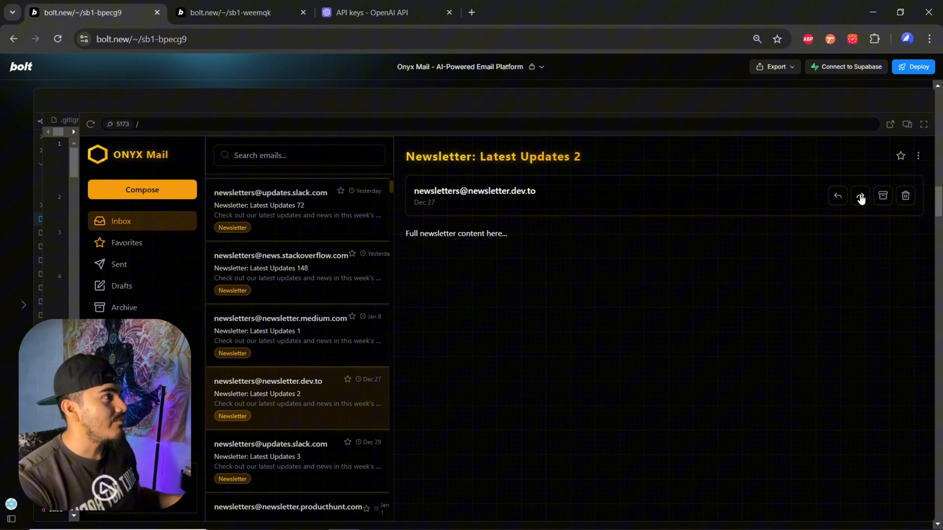
click(882, 196)
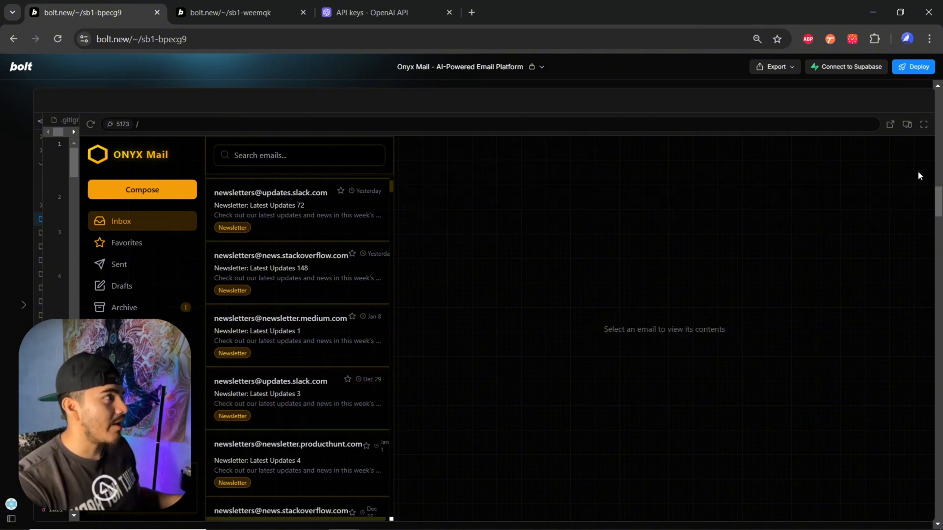
click(271, 398)
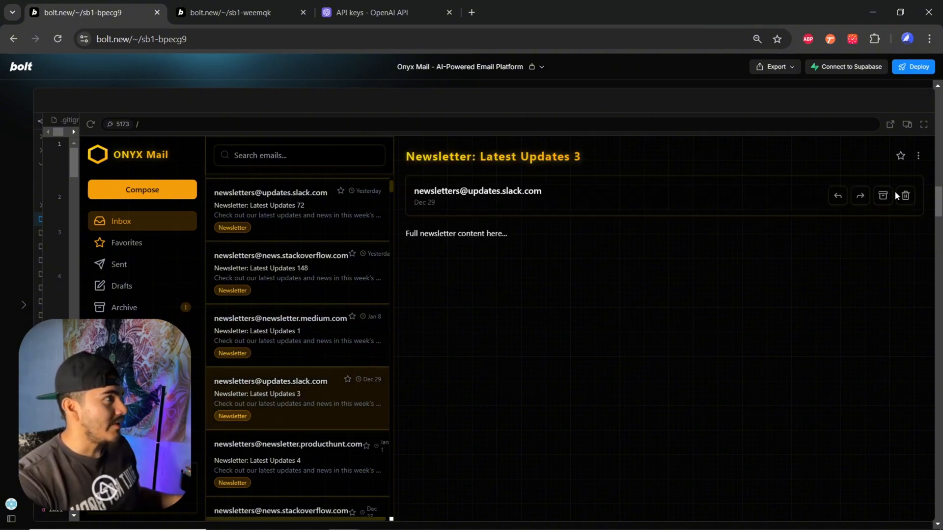
click(904, 196)
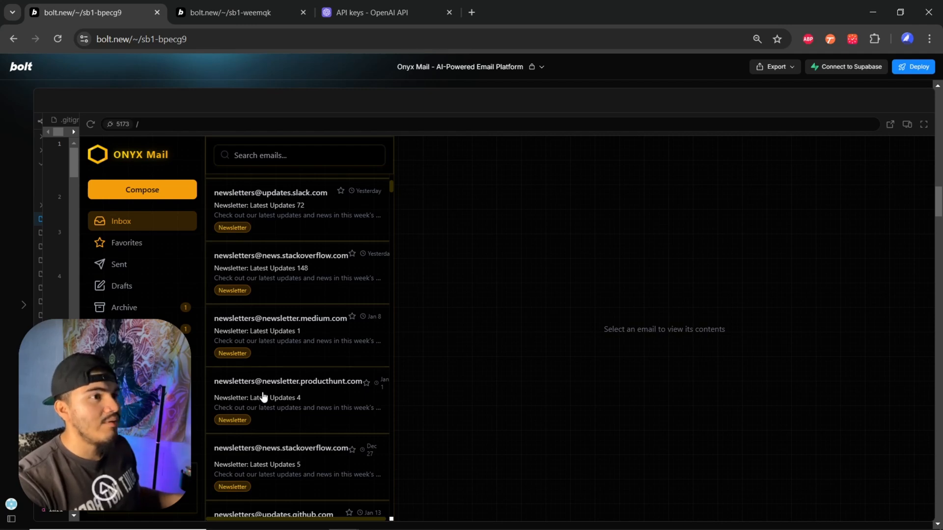
mouse_move(288, 346)
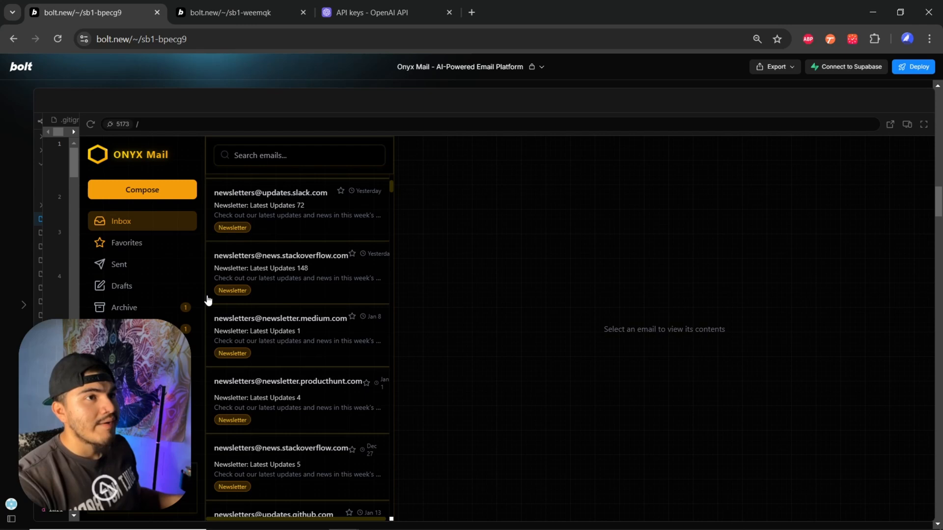
Browse the empty Favorites and Sent folders, then switch to Drafts.
click(127, 243)
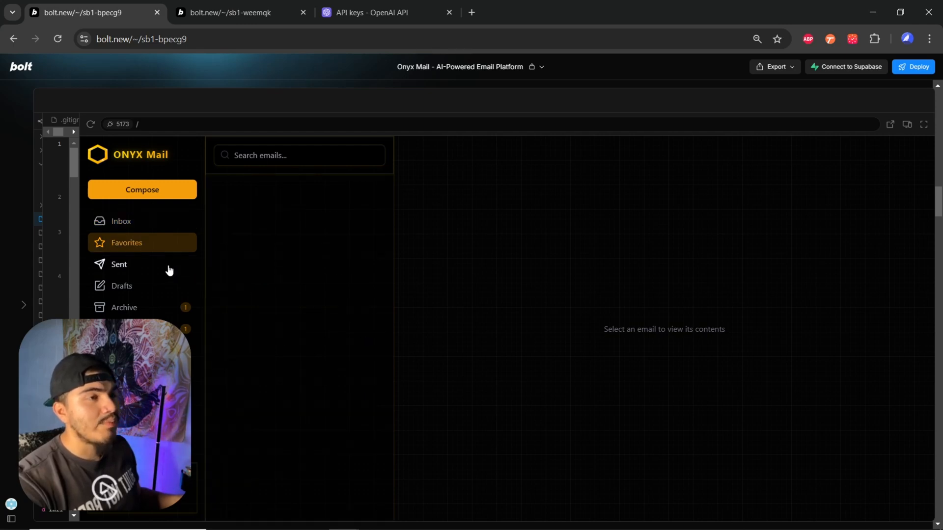
click(141, 264)
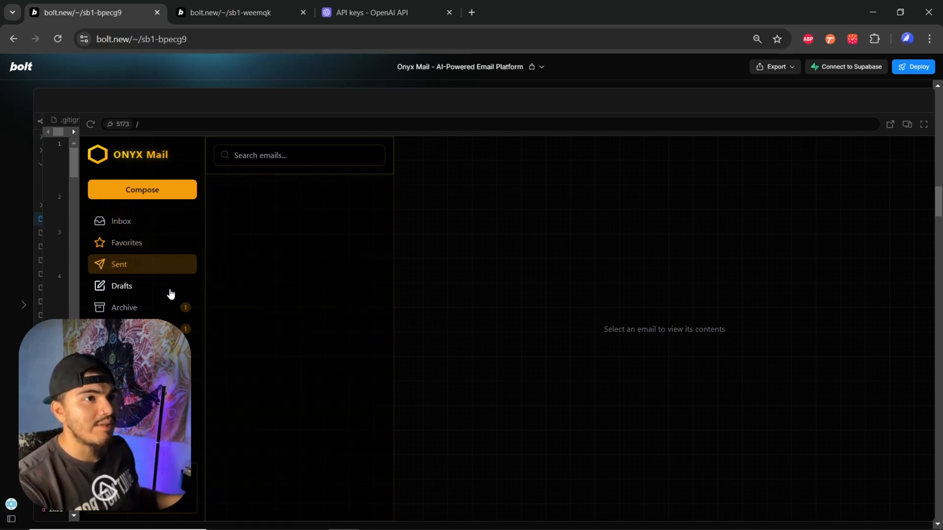
click(124, 308)
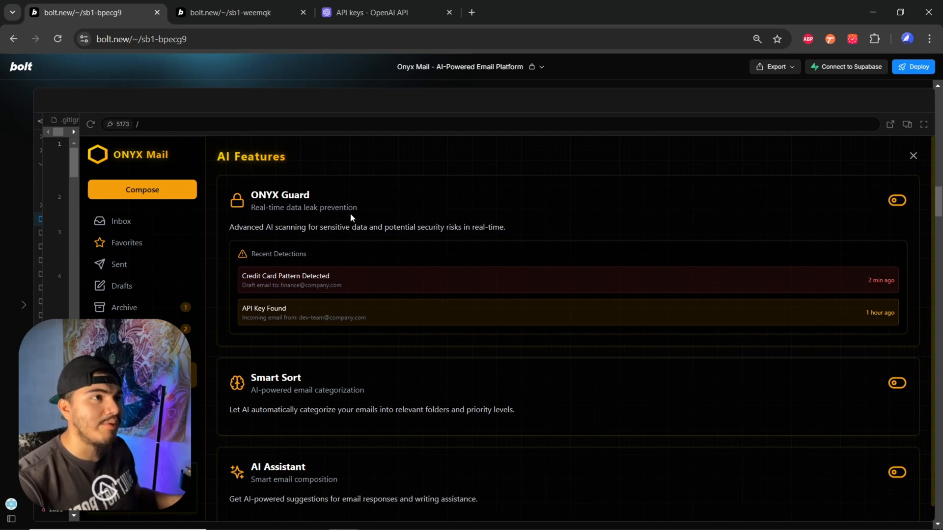
mouse_move(363, 212)
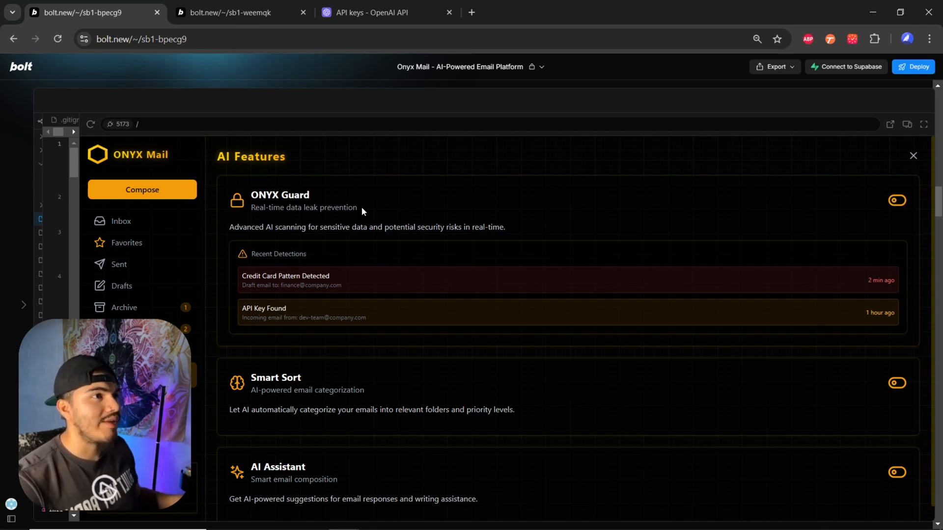
mouse_move(396, 224)
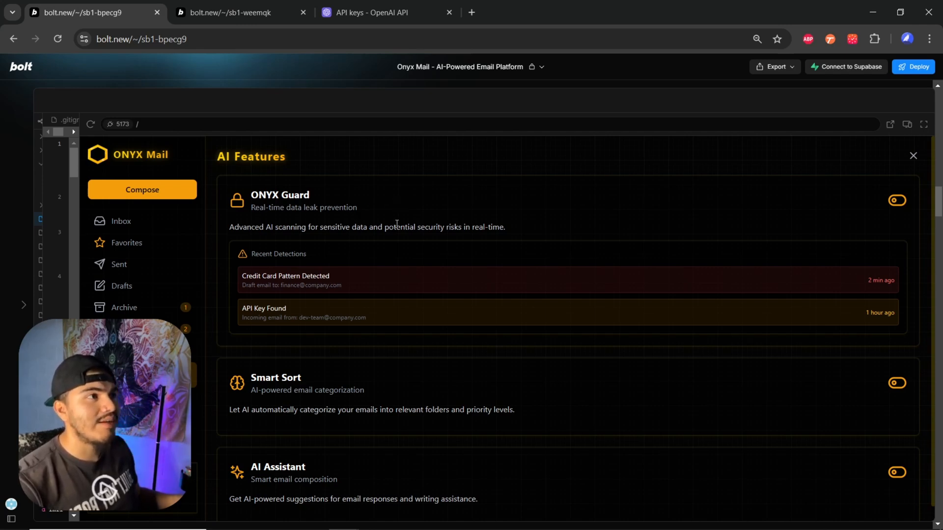
mouse_move(420, 257)
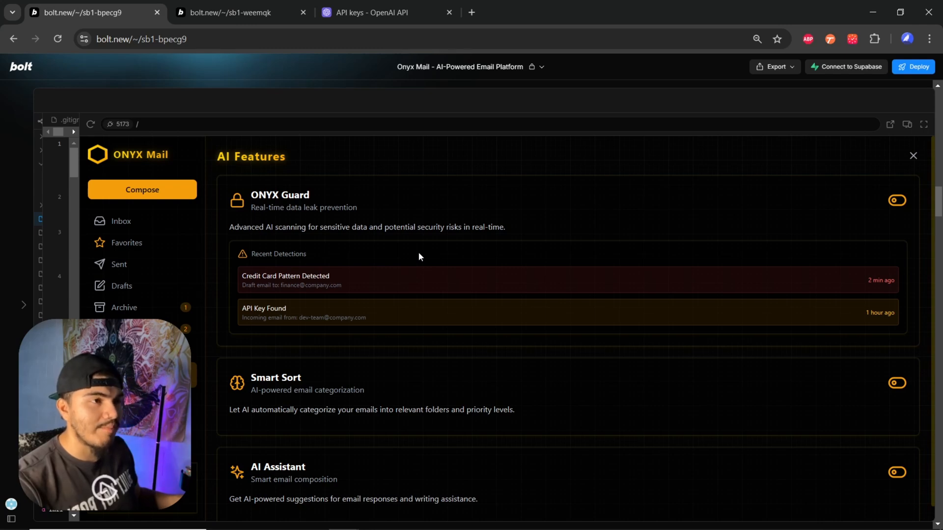
mouse_move(429, 224)
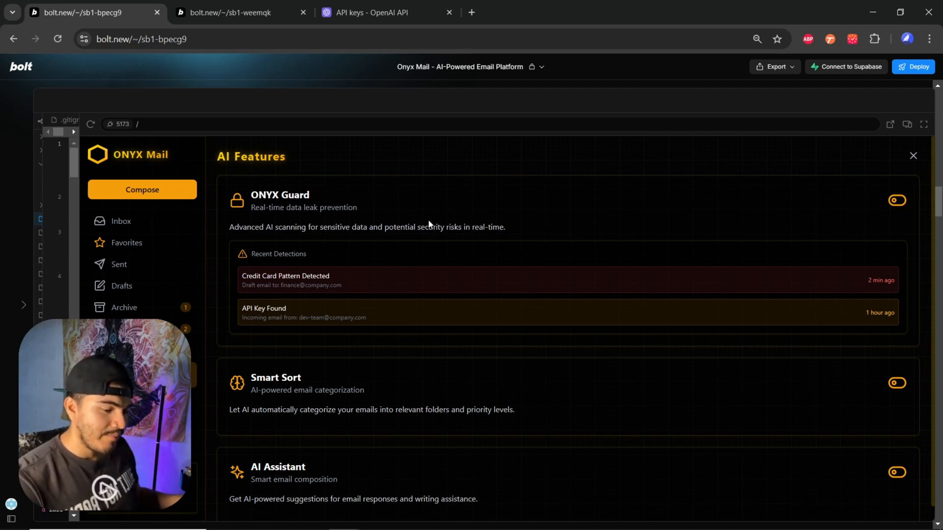
mouse_move(443, 201)
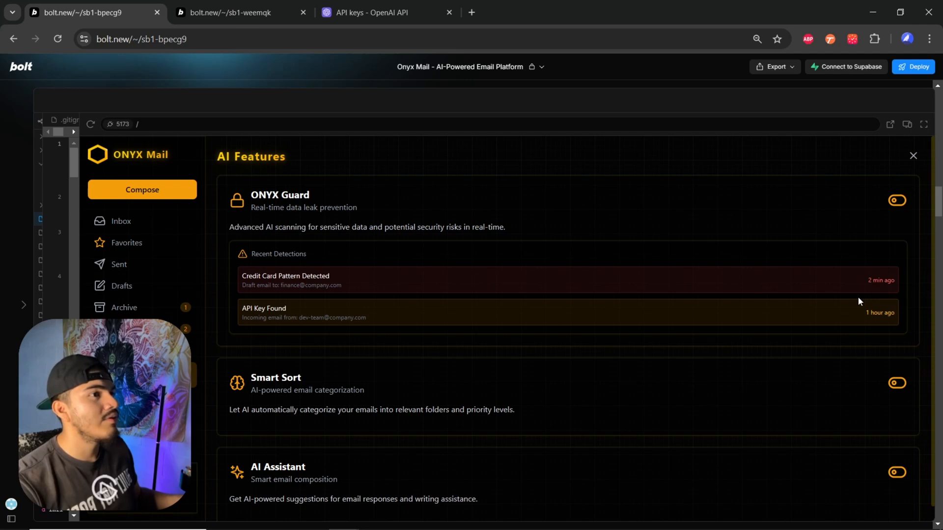
mouse_move(274, 326)
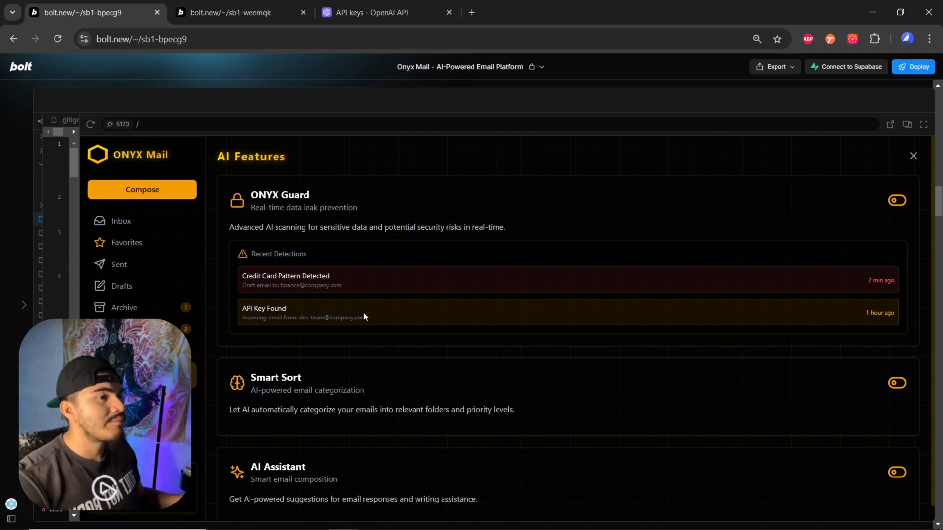
mouse_move(413, 278)
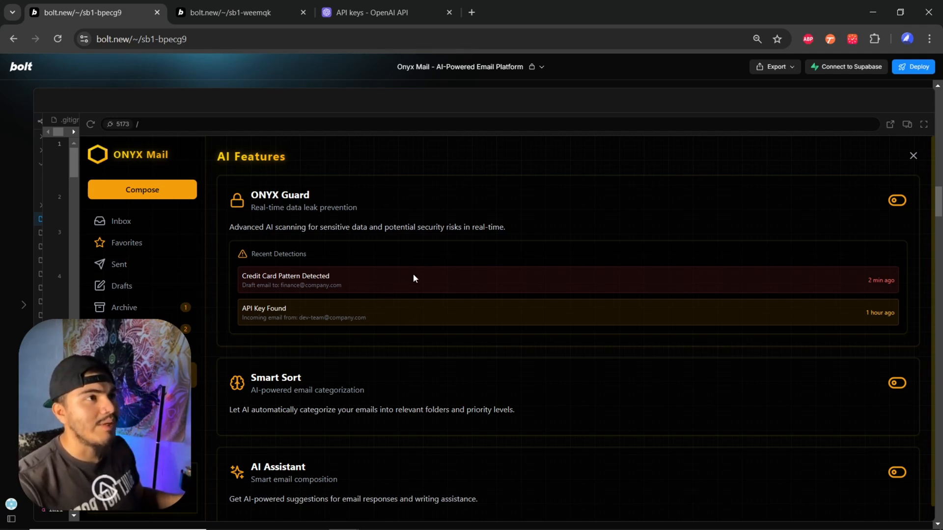
mouse_move(414, 114)
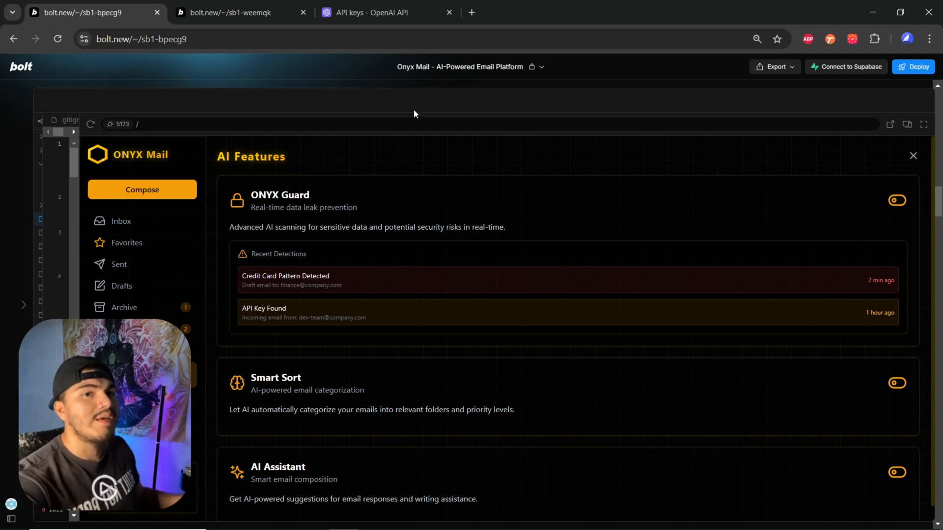
mouse_move(459, 170)
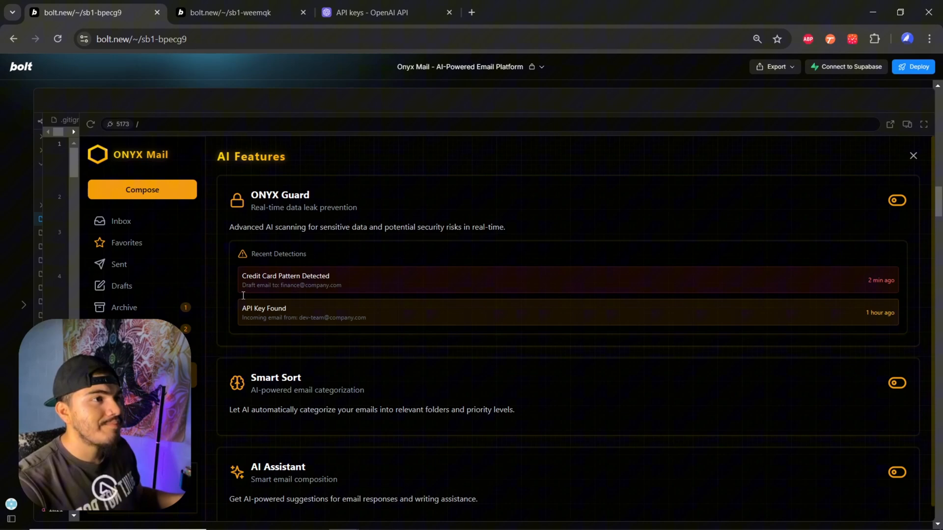
mouse_move(387, 317)
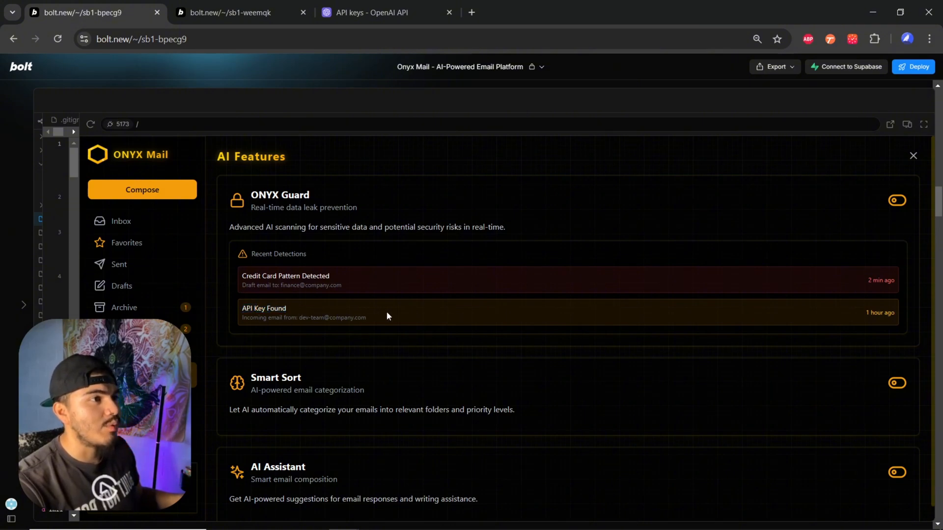
mouse_move(283, 372)
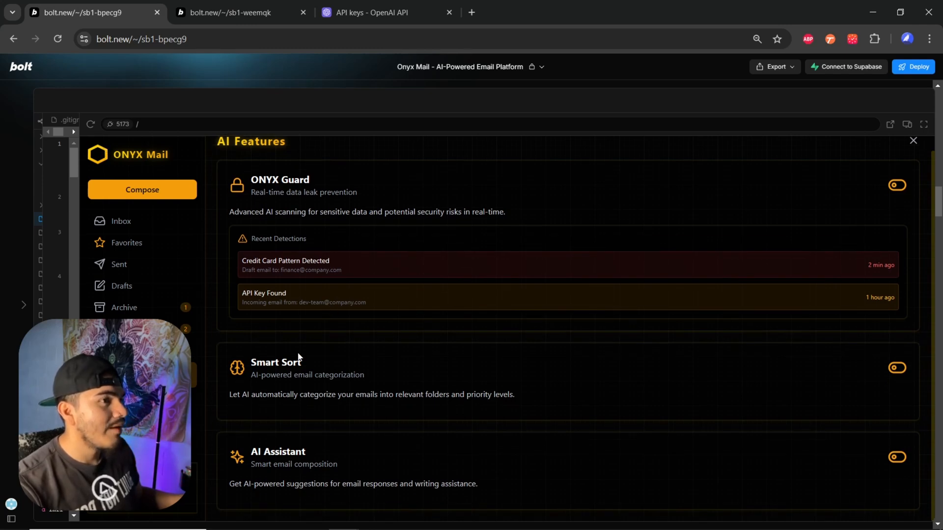
double_click(275, 363)
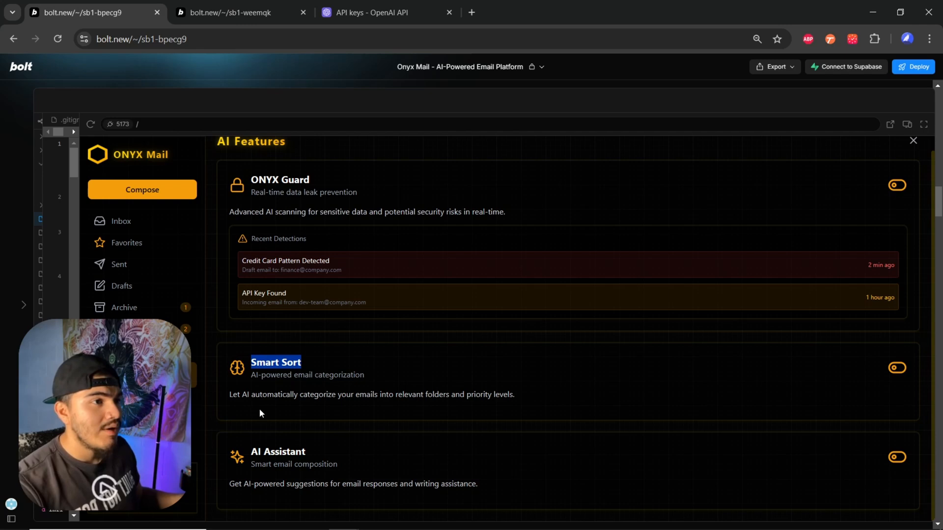
mouse_move(355, 404)
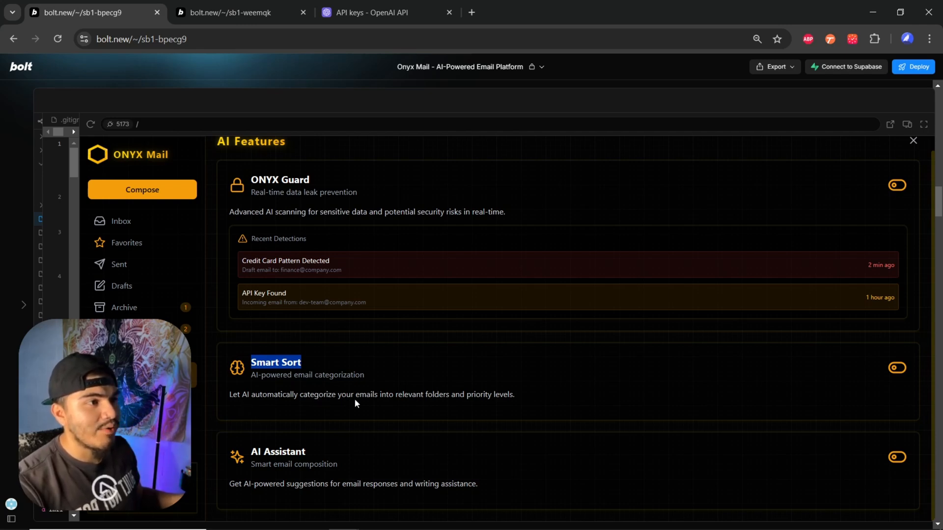
mouse_move(420, 415)
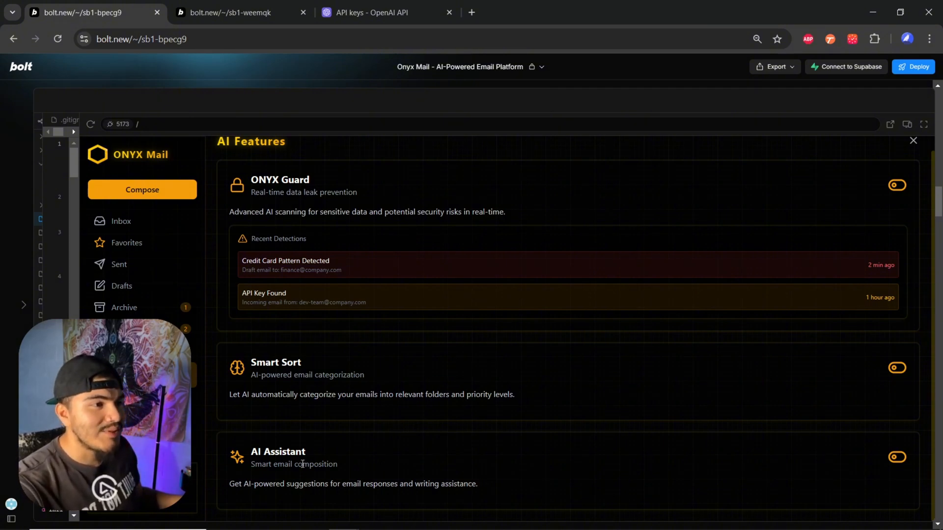
mouse_move(446, 496)
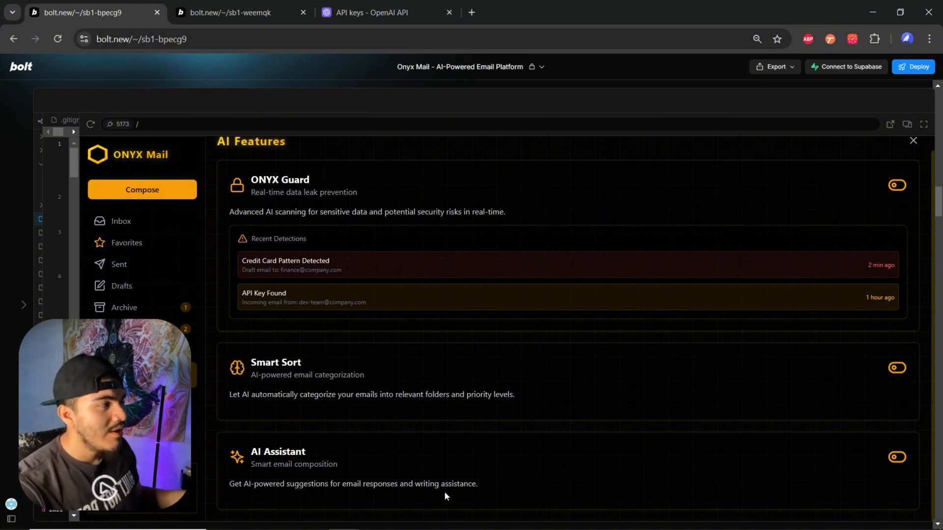
mouse_move(430, 437)
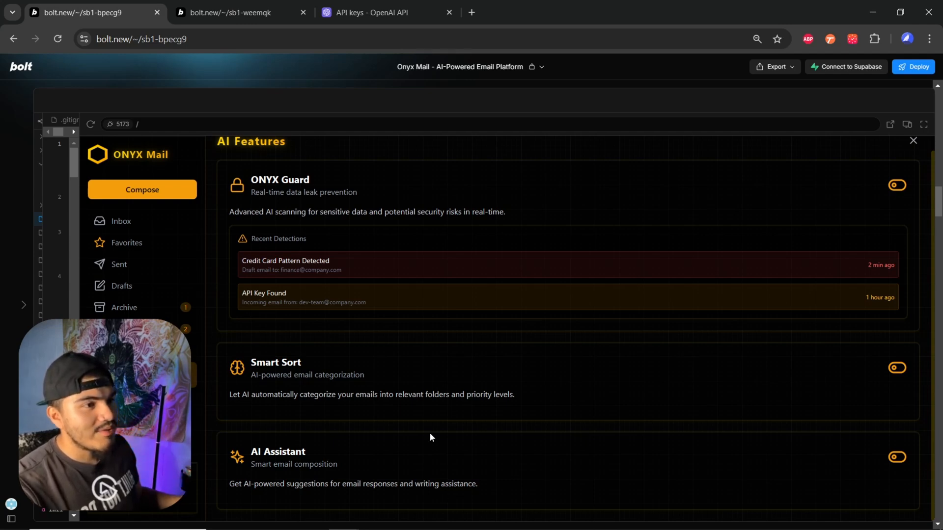
mouse_move(477, 394)
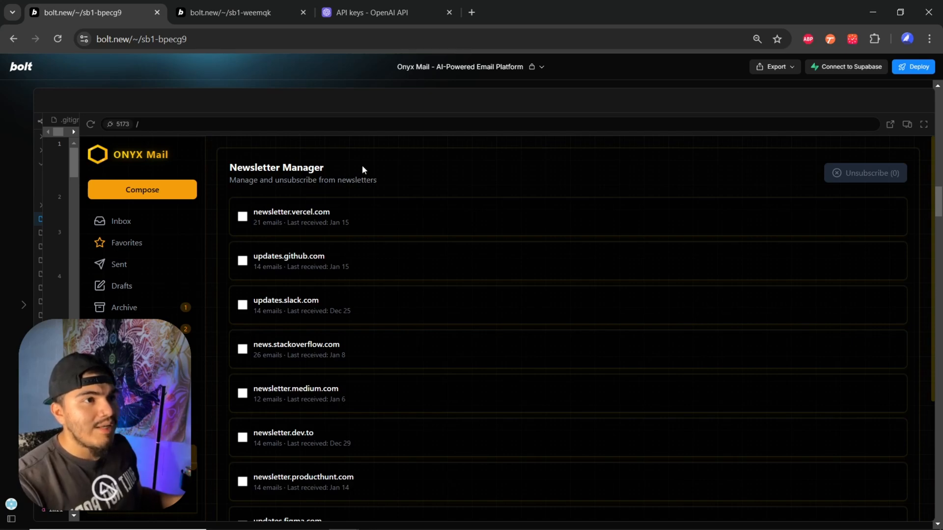
mouse_move(240, 451)
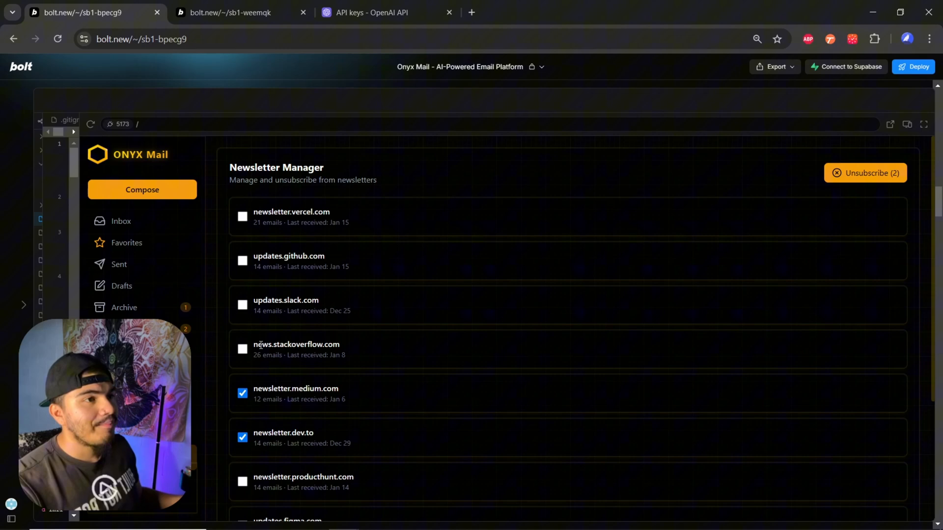
Mark the stackoverflow and vercel newsletters and unsubscribe from all six selected newsletters.
click(243, 349)
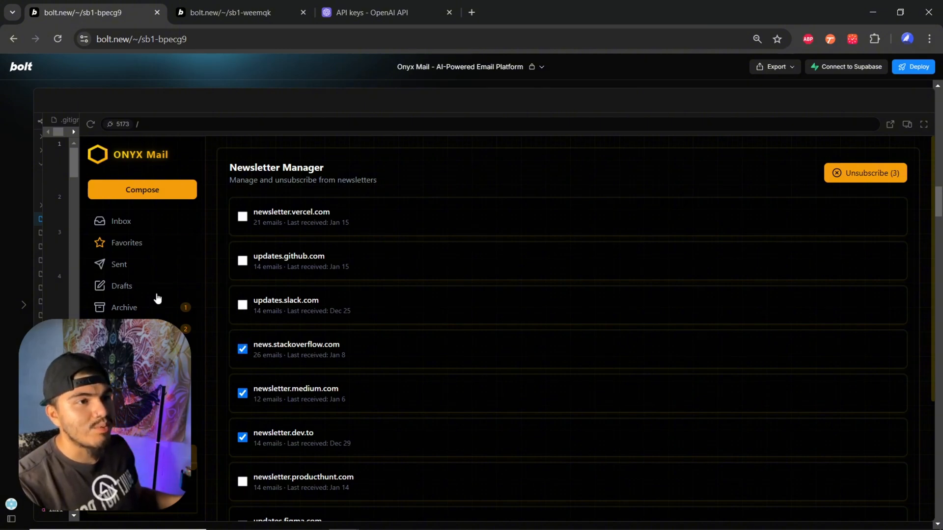
mouse_move(351, 153)
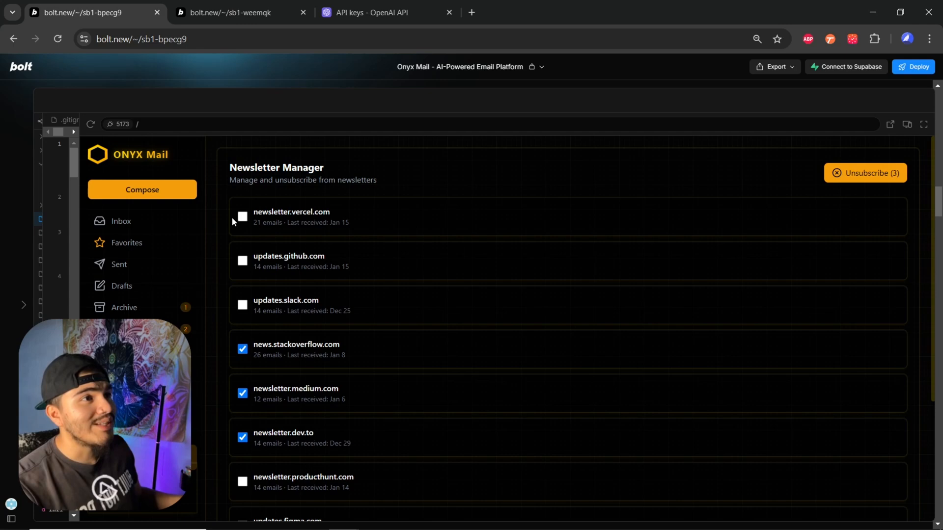
click(243, 216)
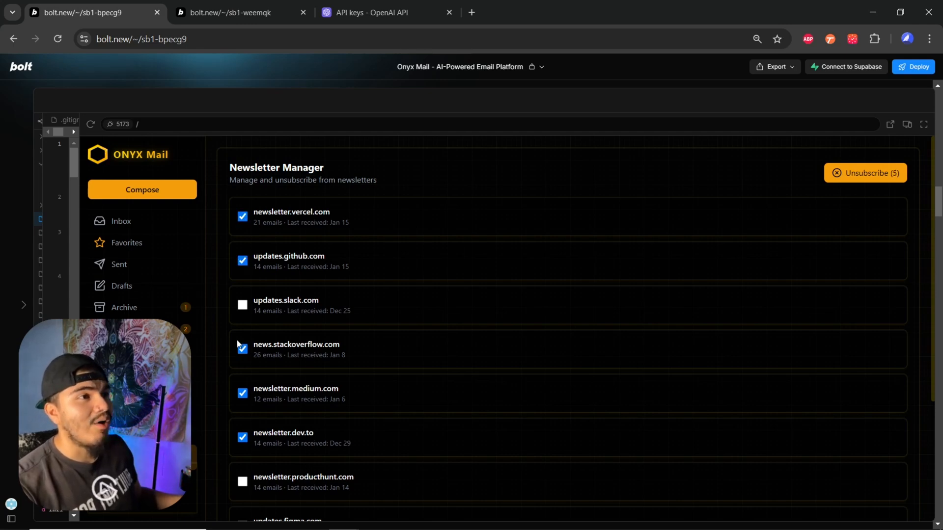
scroll(down, 3)
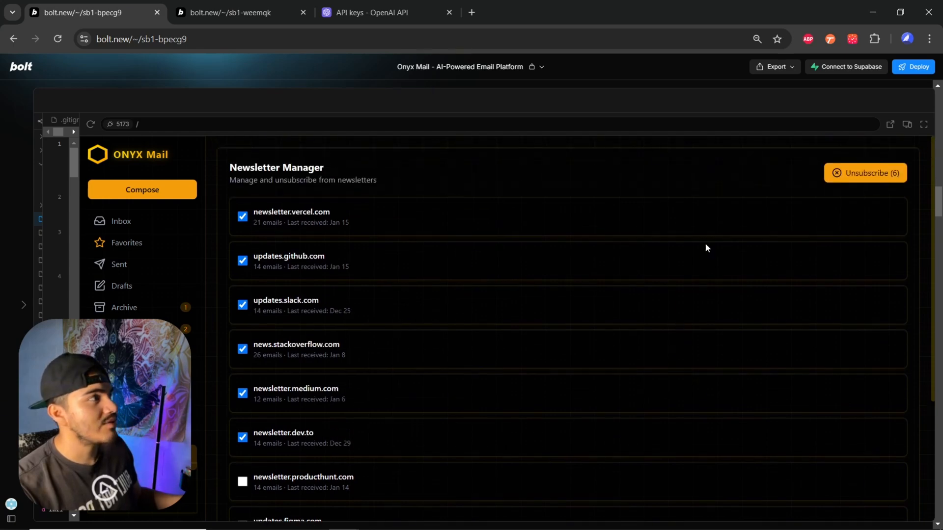
click(864, 173)
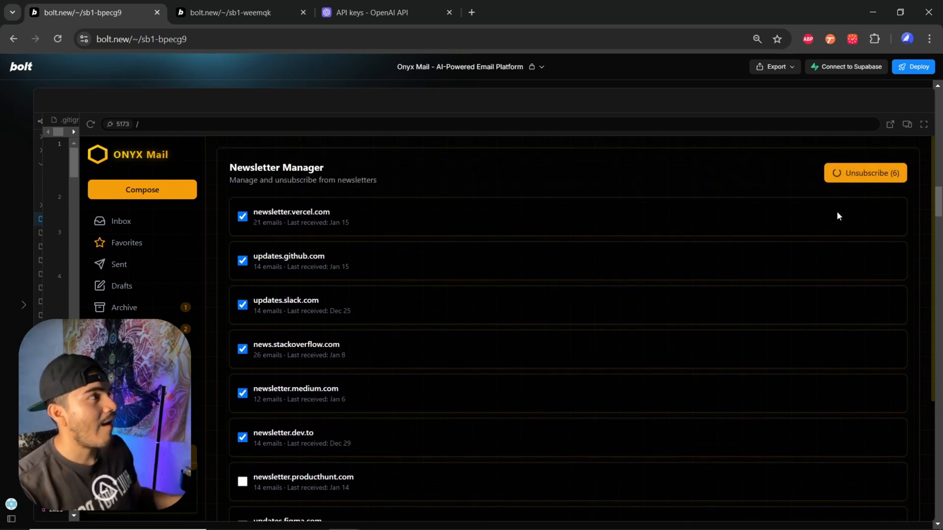
click(865, 173)
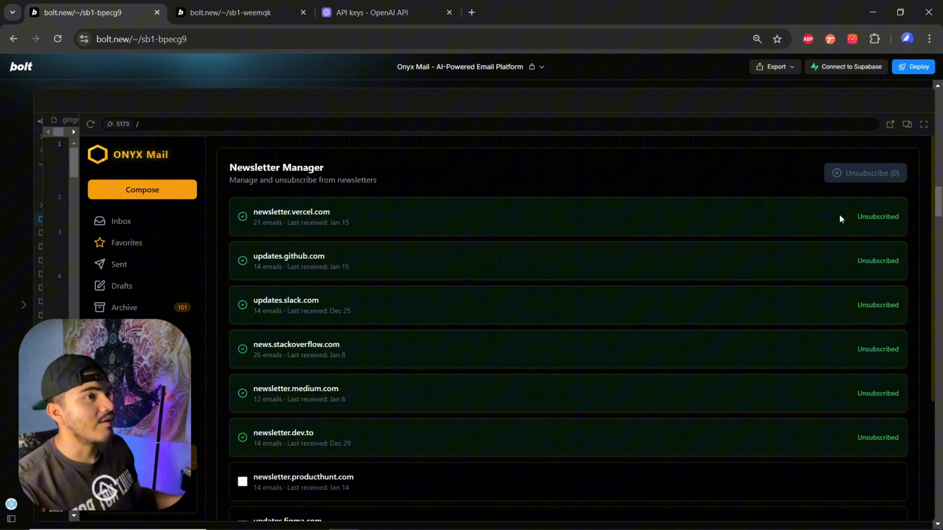
mouse_move(691, 284)
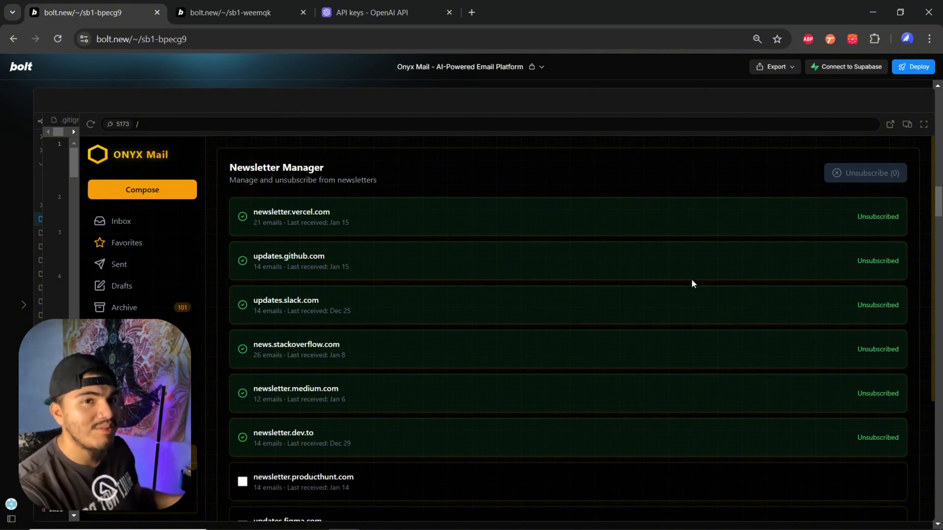
mouse_move(634, 251)
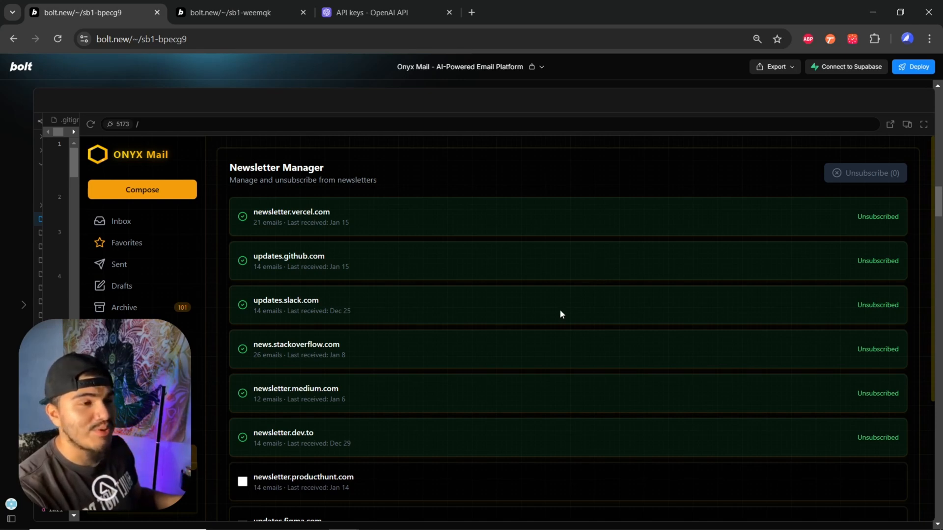
mouse_move(554, 276)
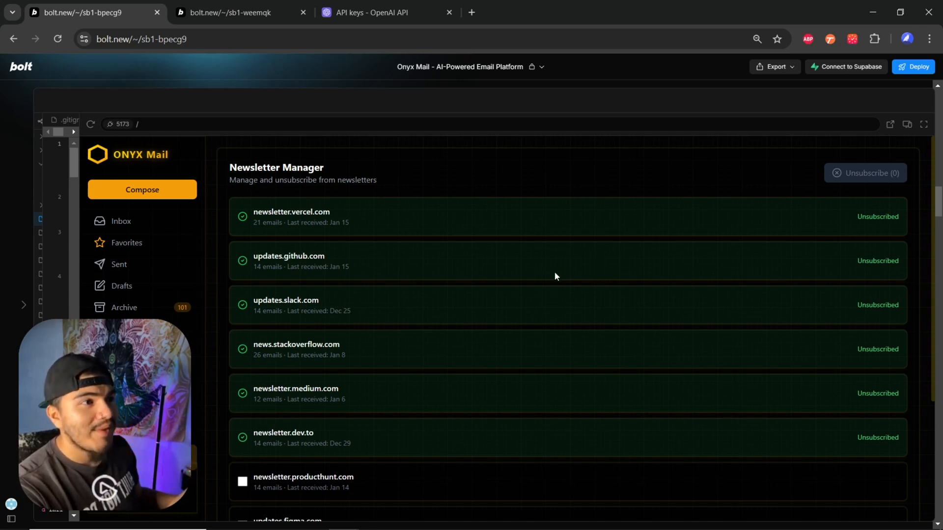
mouse_move(544, 292)
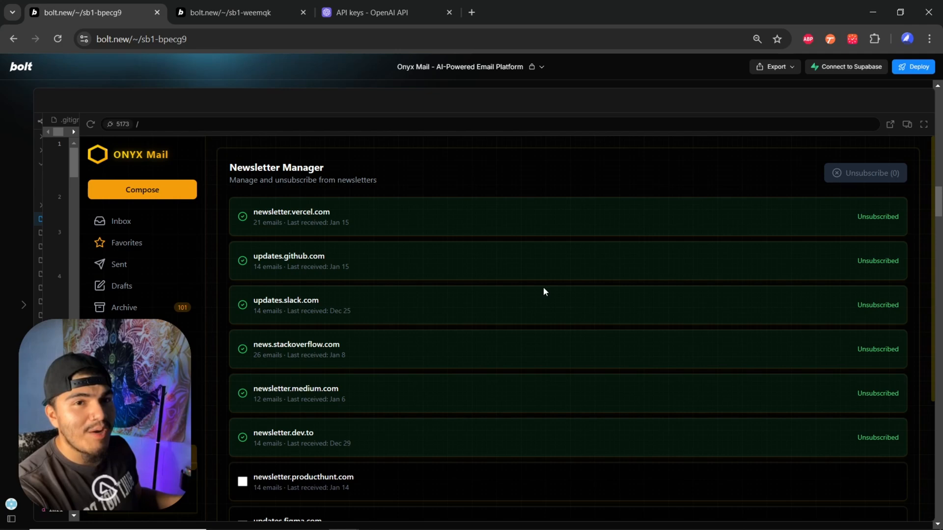
mouse_move(522, 306)
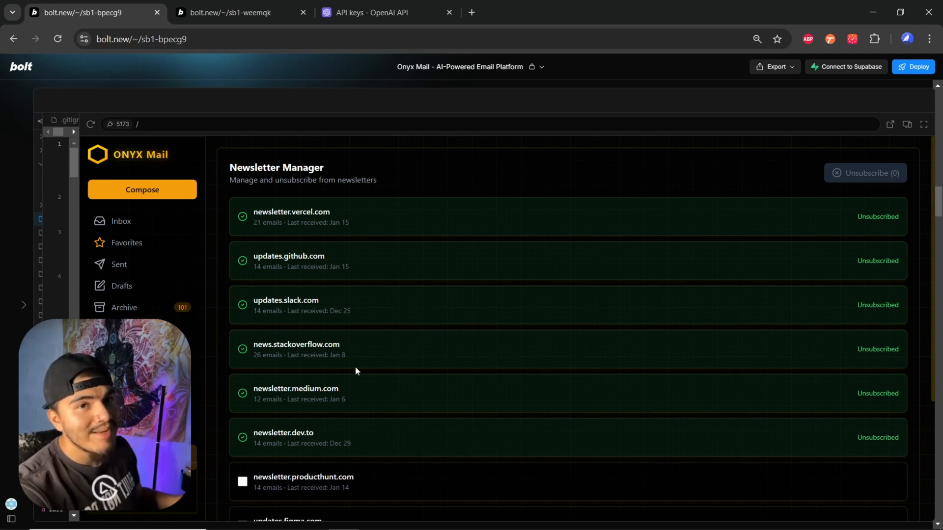
mouse_move(374, 349)
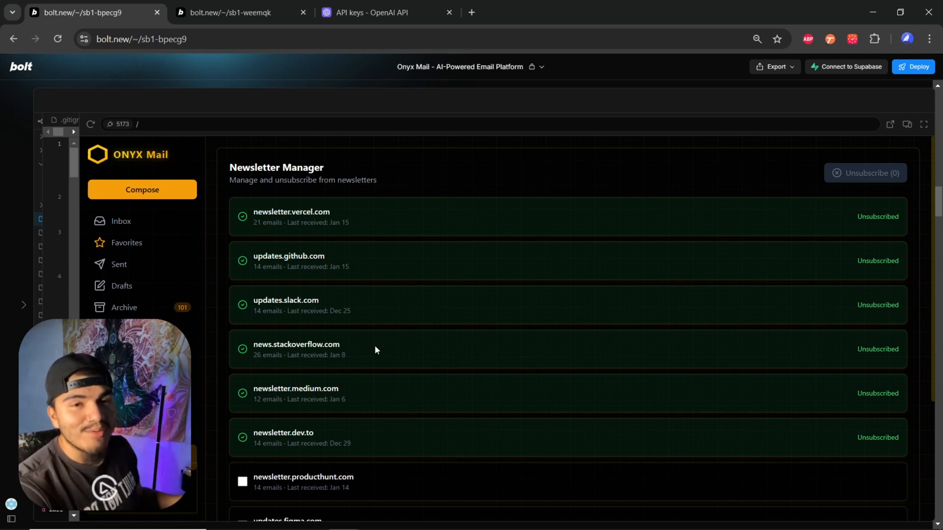
mouse_move(431, 286)
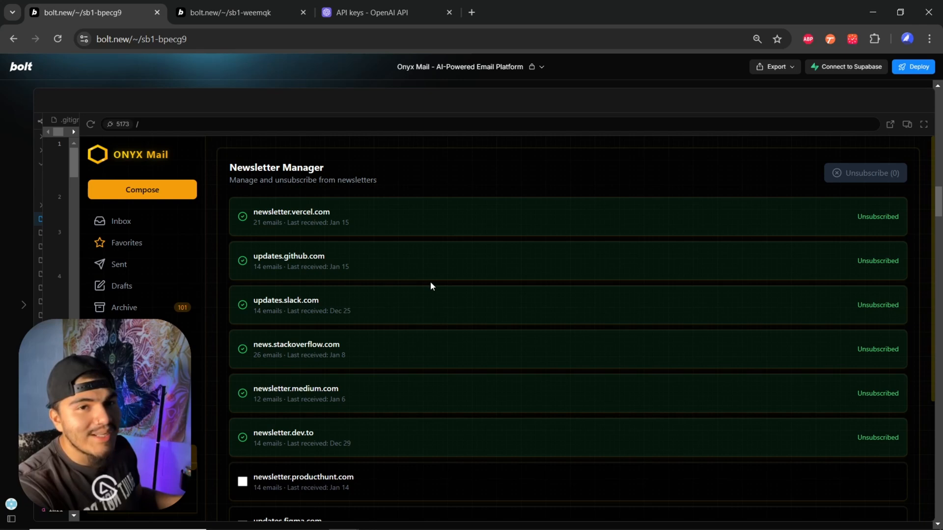